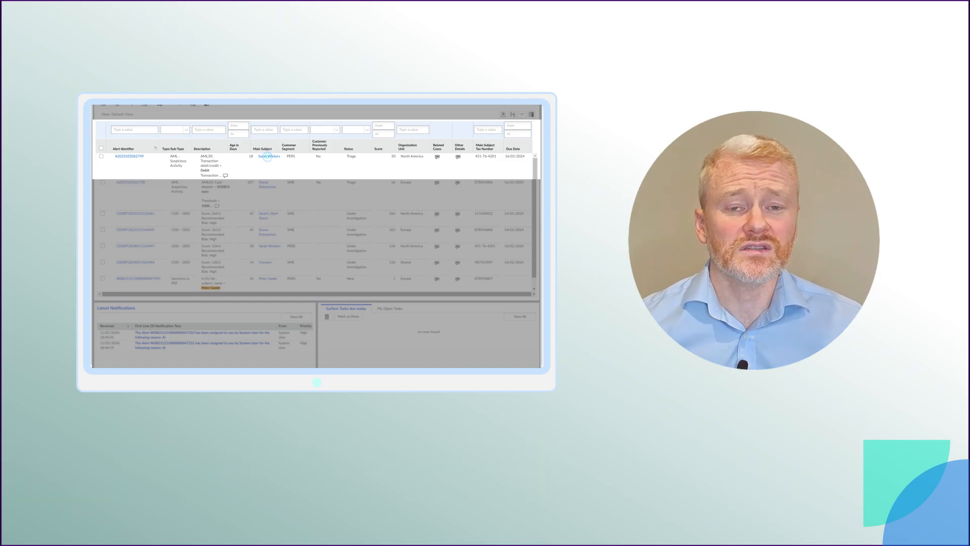
click(269, 156)
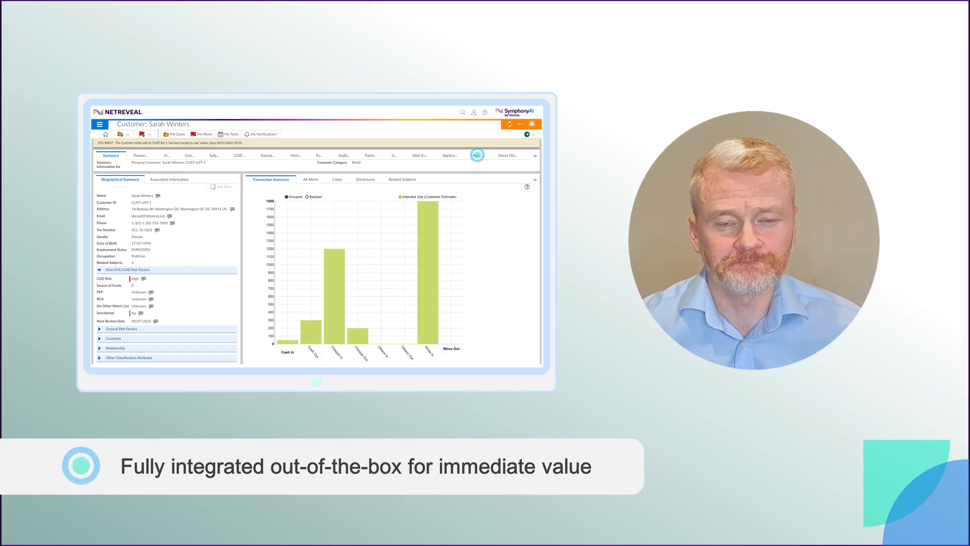
click(477, 154)
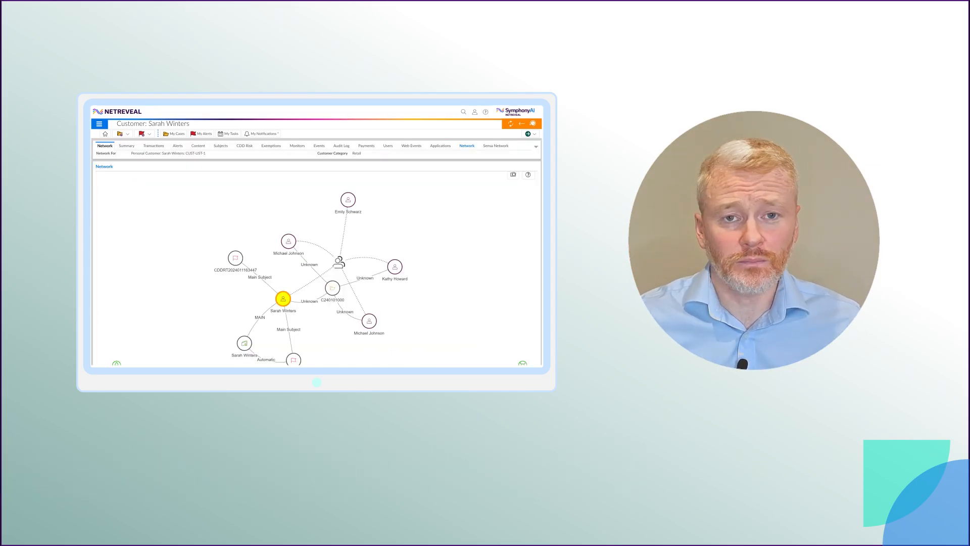
click(127, 145)
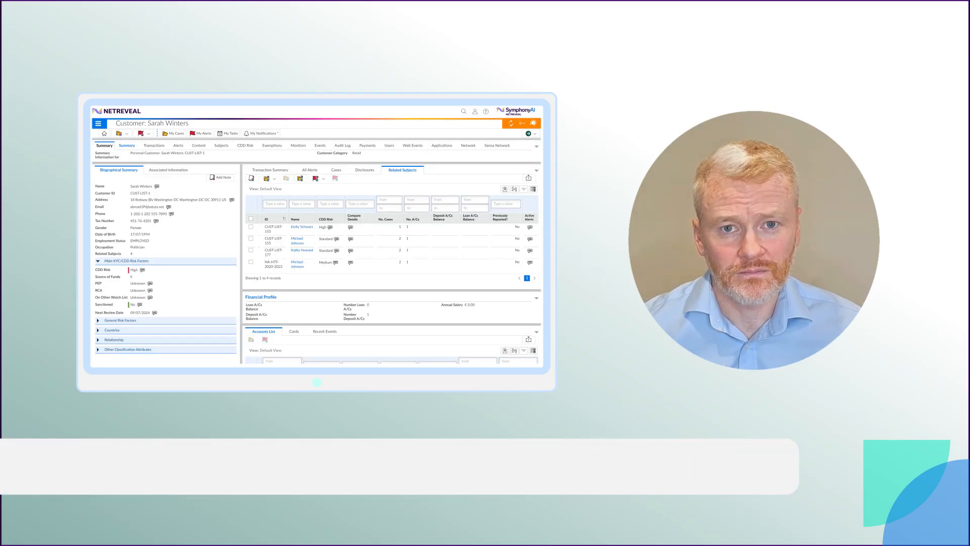
click(251, 226)
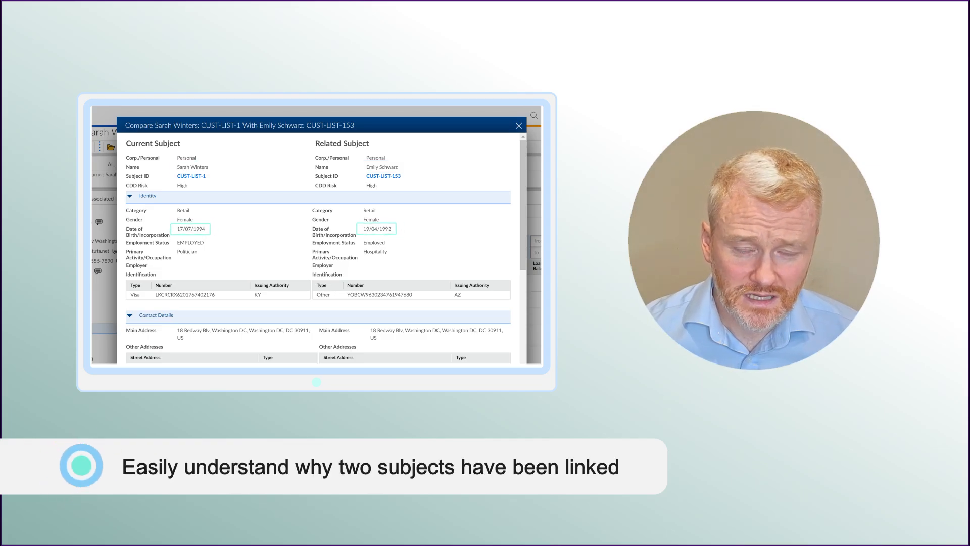
Scroll through Peter Gadet's watchlist matches to the score details and comparative information.
scroll(down, 3)
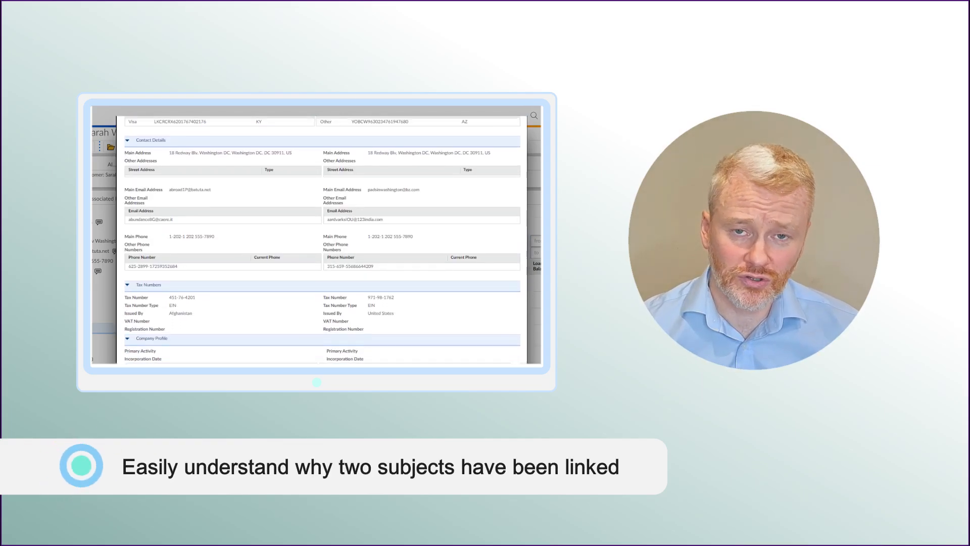
scroll(down, 3)
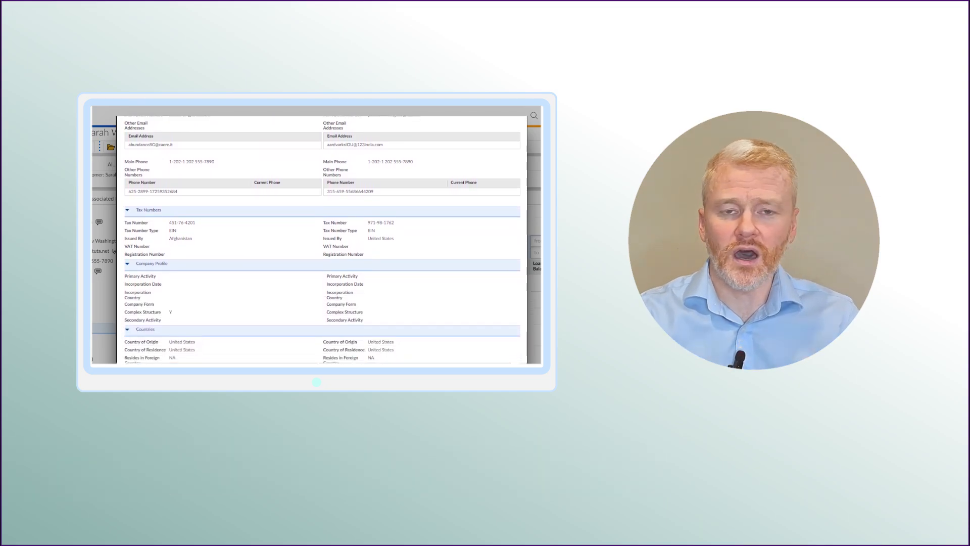
scroll(down, 3)
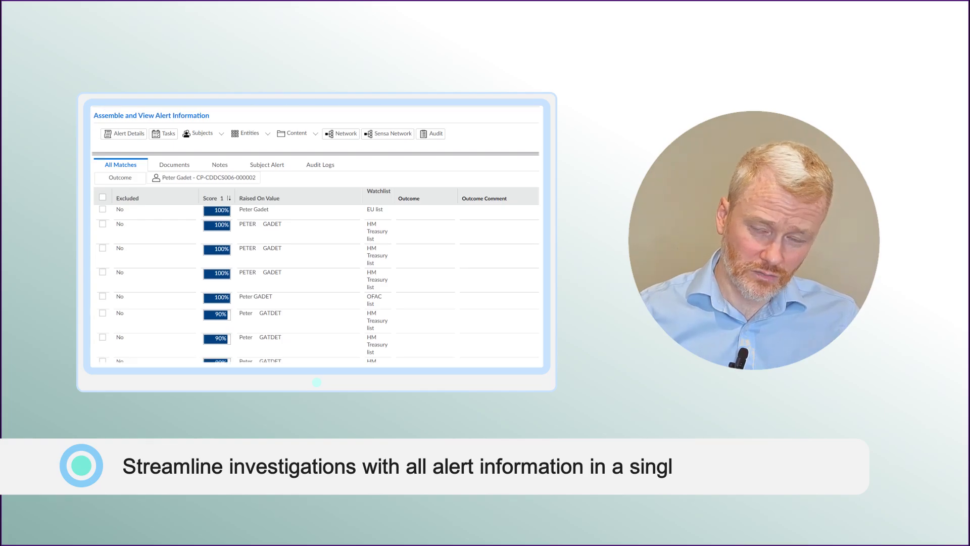
scroll(down, 3)
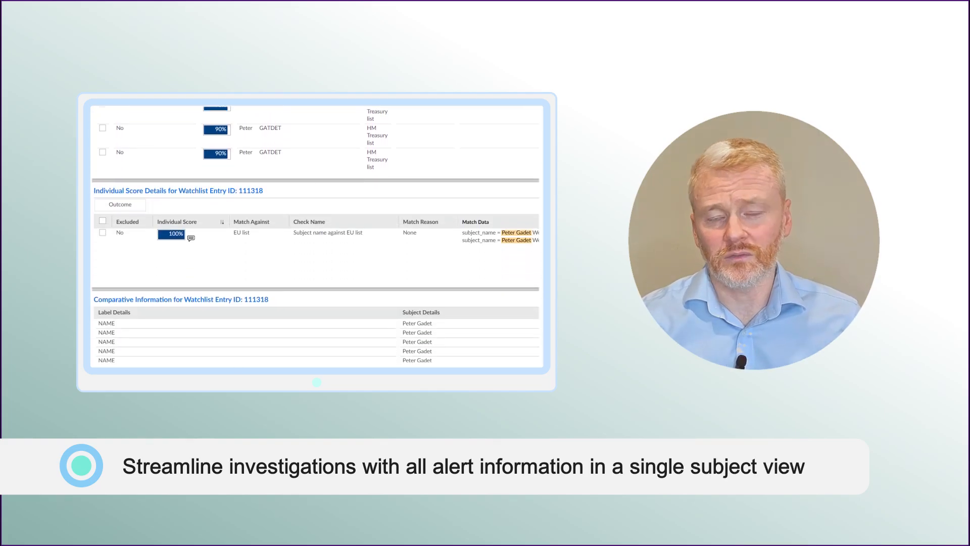